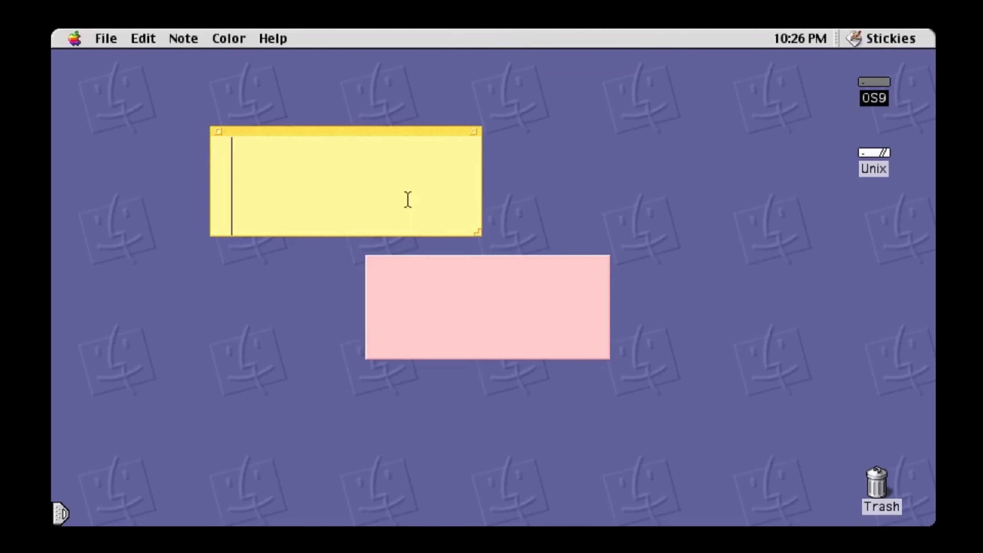
Spell out ACTION on the yellow sticky note and RETRO on the pink one
type("ACTION")
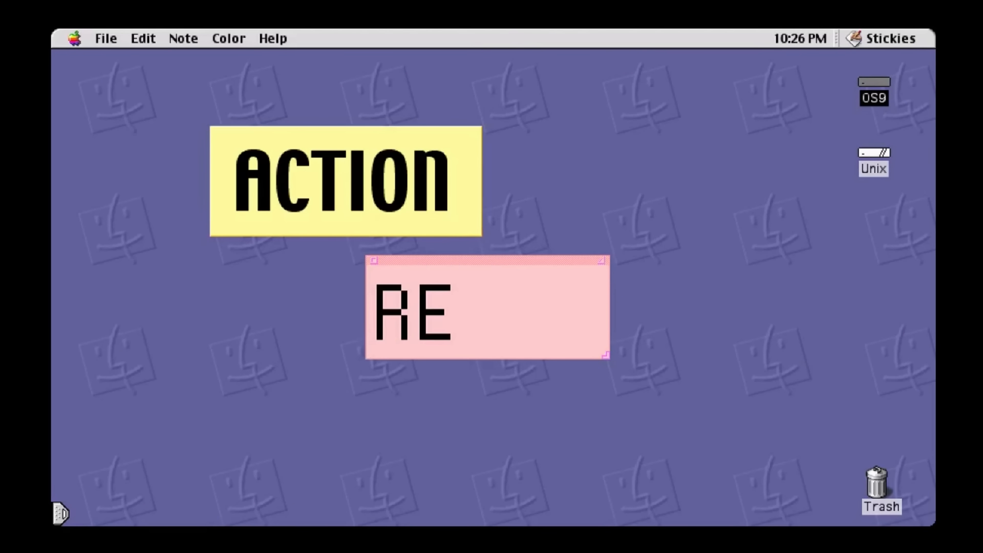
type("TRO")
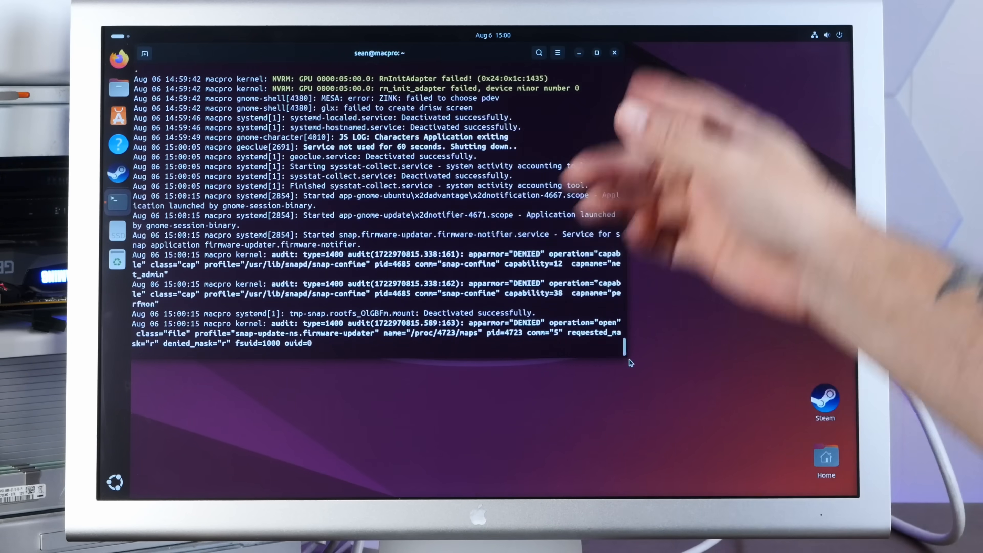
scroll("down", 3)
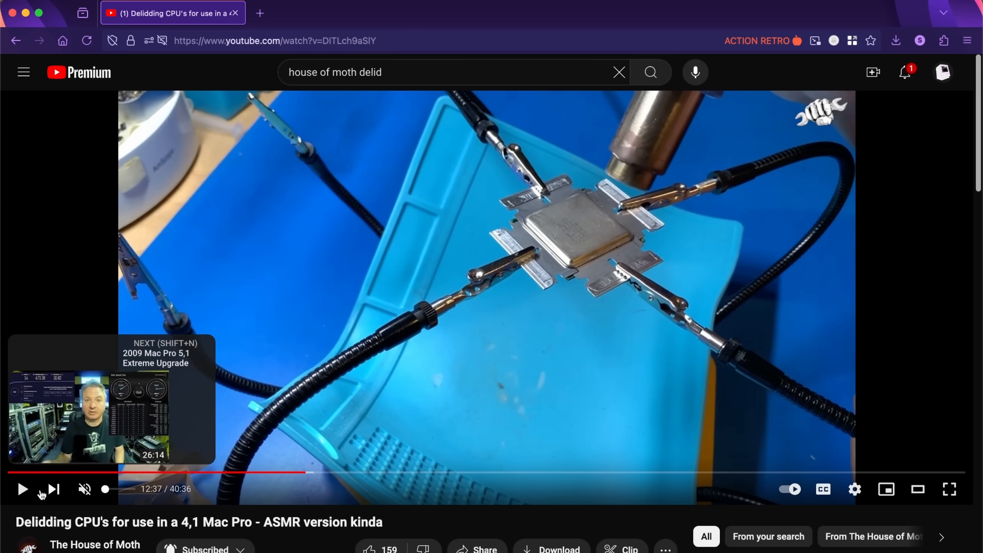
left_click(22, 489)
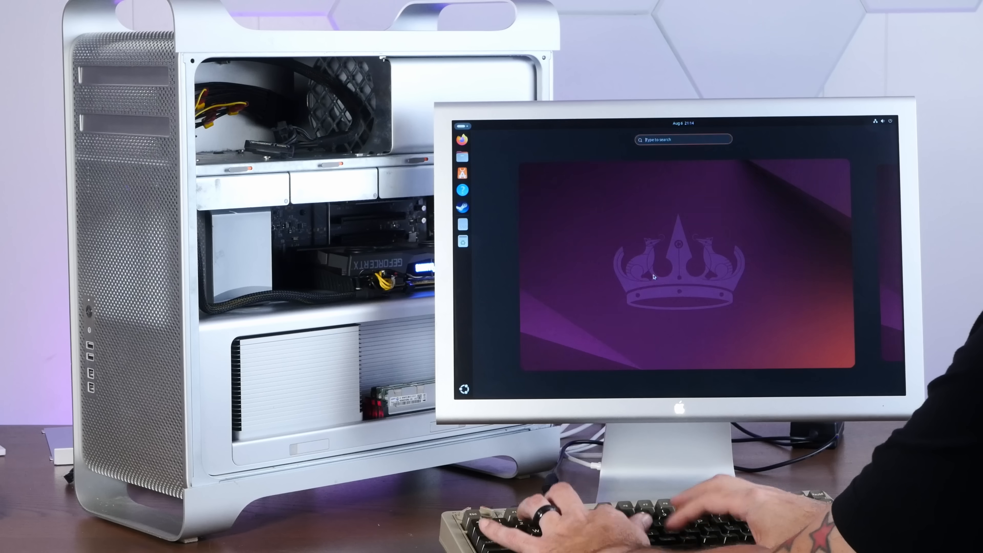
Search 'ter' to launch Terminal and show the neofetch summary for the Xeon X5690 Mac Pro
type("ter")
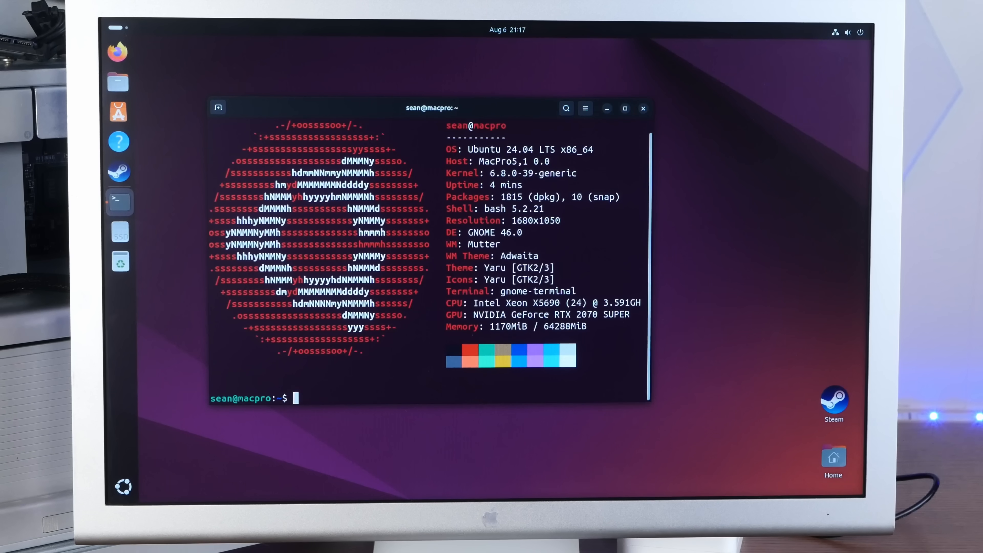
Run 'shutdown' at the prompt to power off the Mac Pro
type("shutdown")
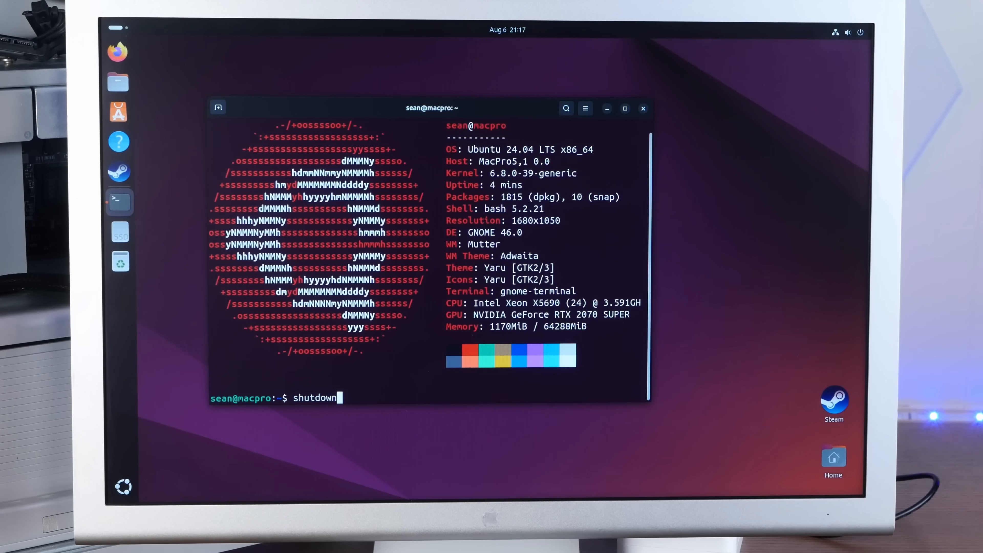
key("Return")
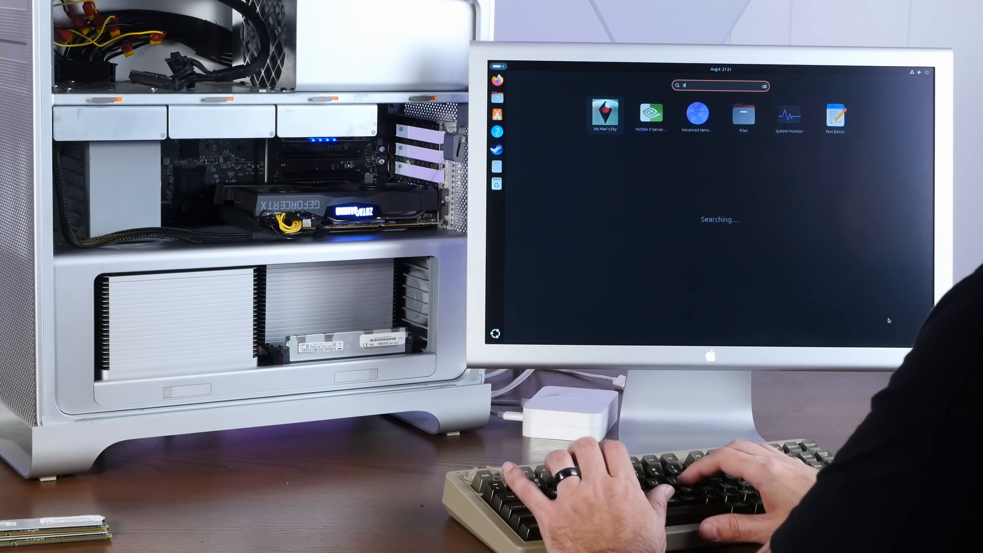
Search 'ter' in the Activities overview so Terminal appears as the top result
type("n")
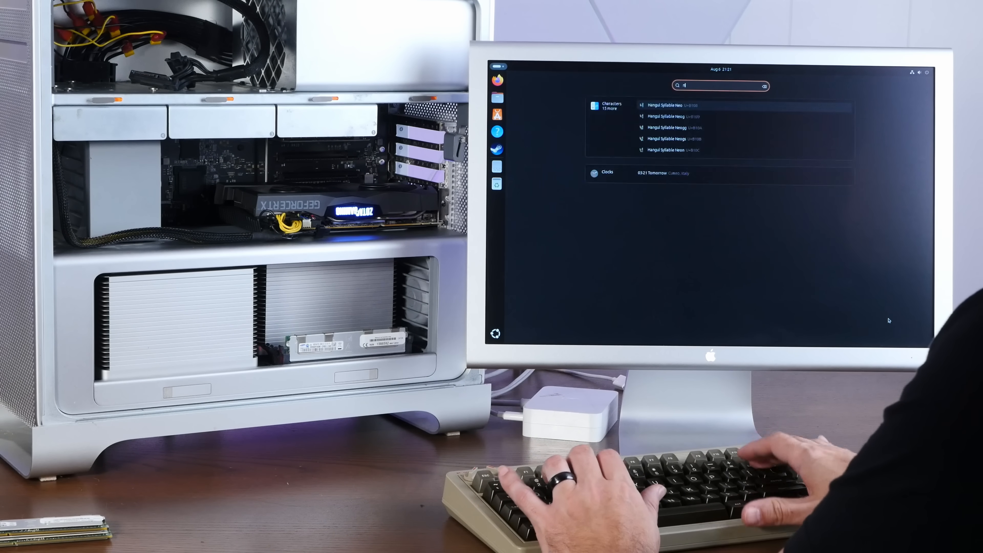
type("ter")
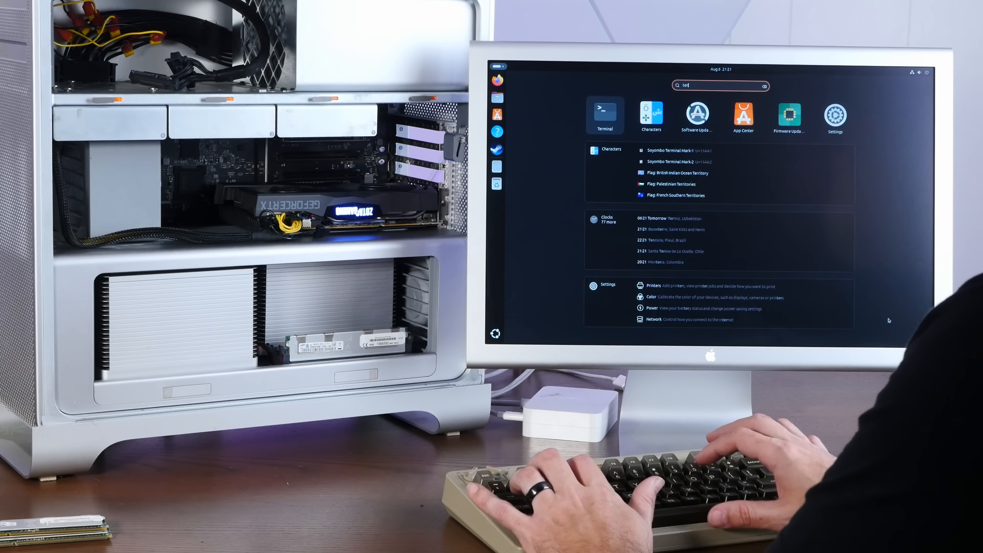